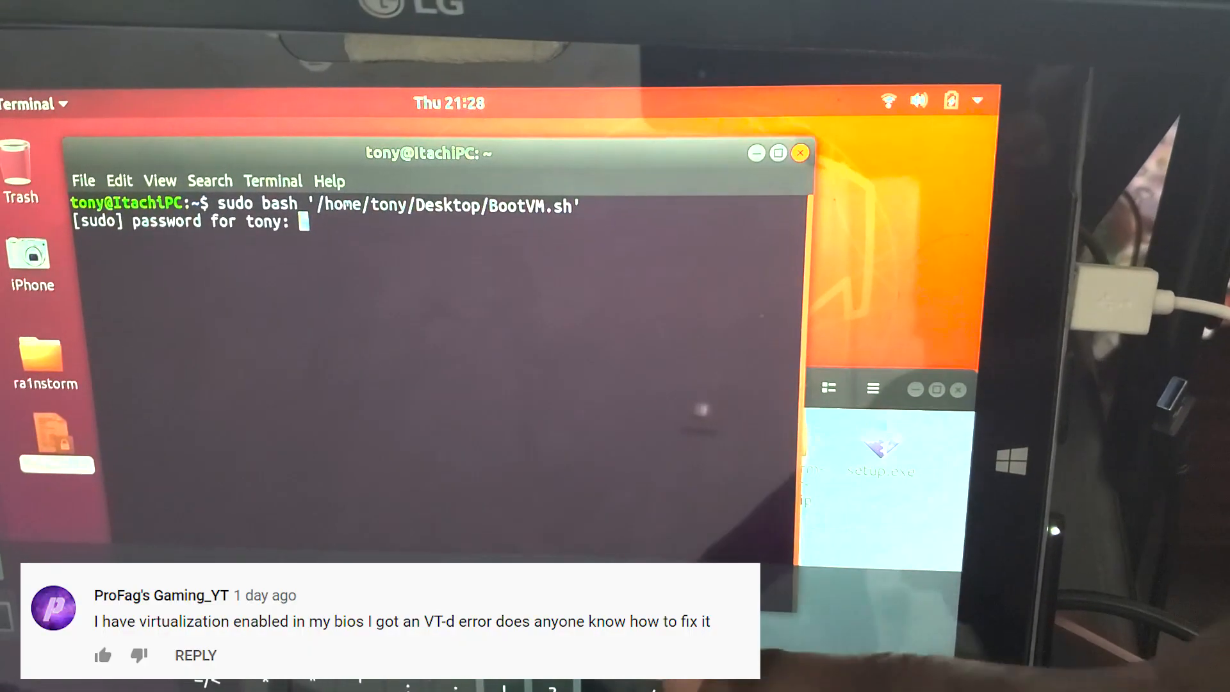
Step: Enter the sudo password so BootVM.sh from the Desktop runs
key(Return)
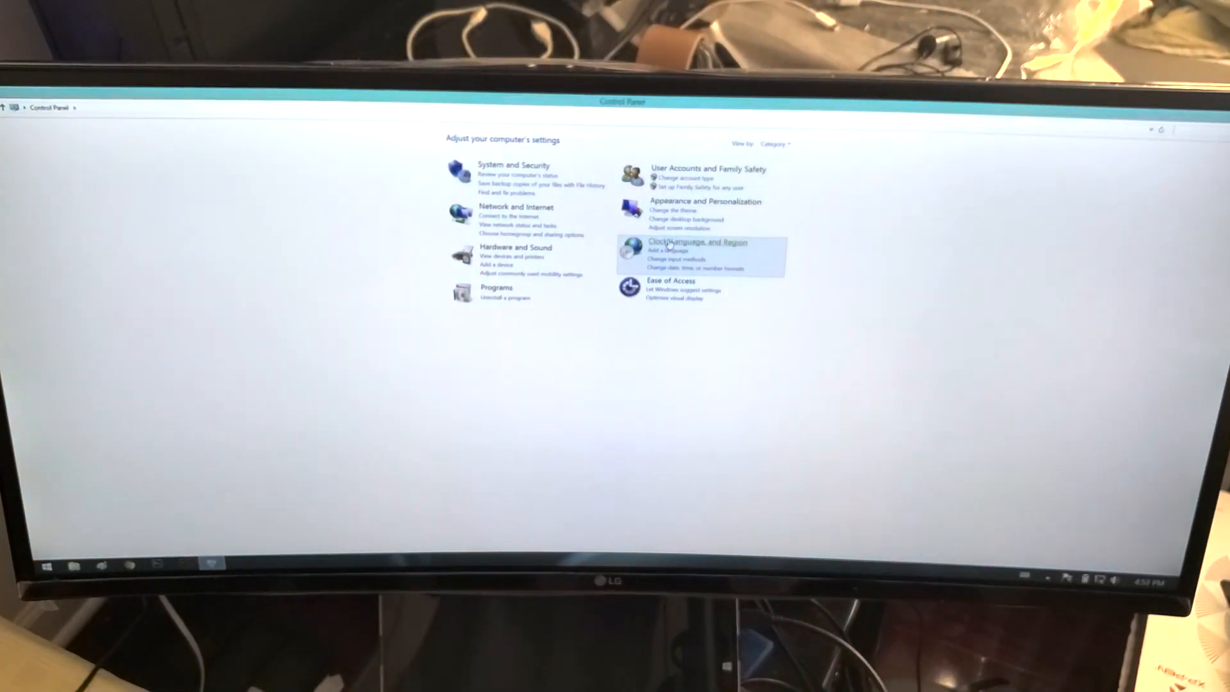
Step: Switch Control Panel to Large icons and search for 'windows feat'
click(815, 91)
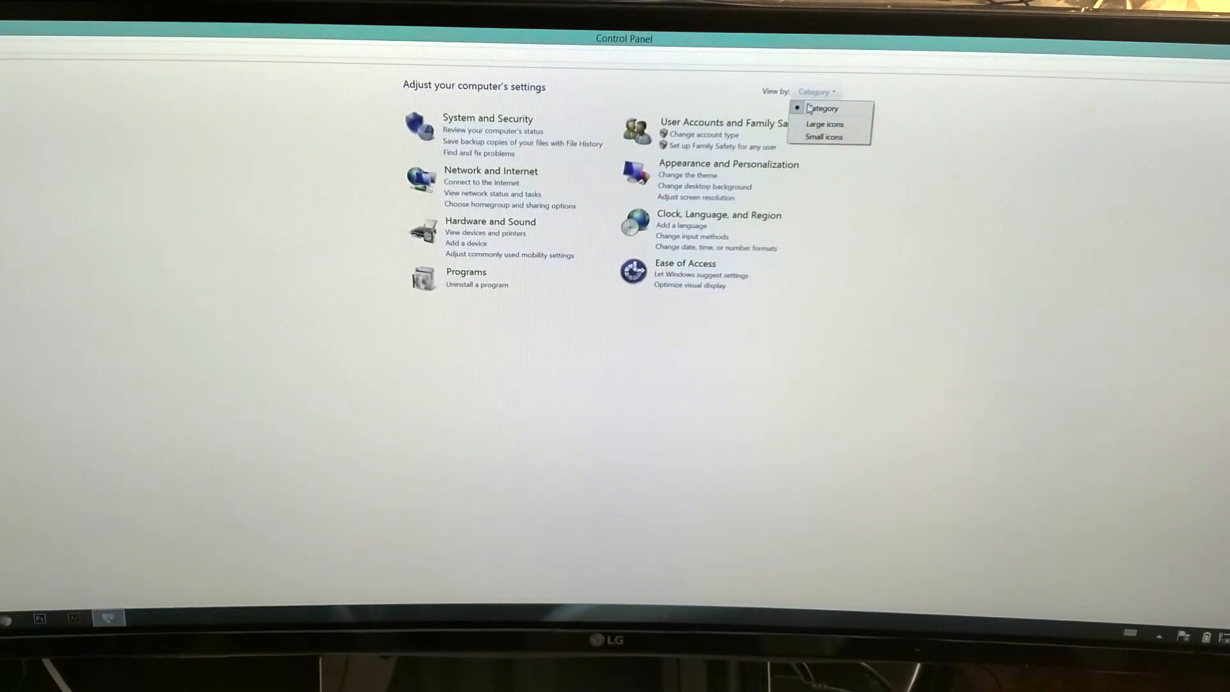
click(822, 137)
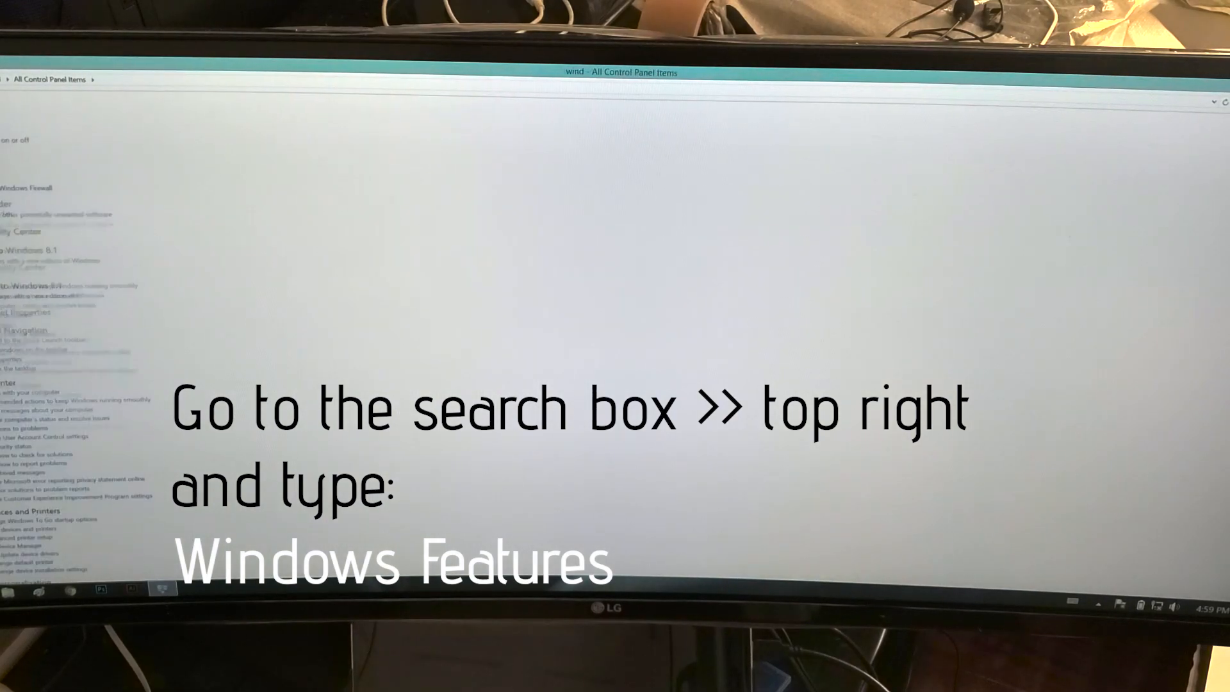
text(windows features)
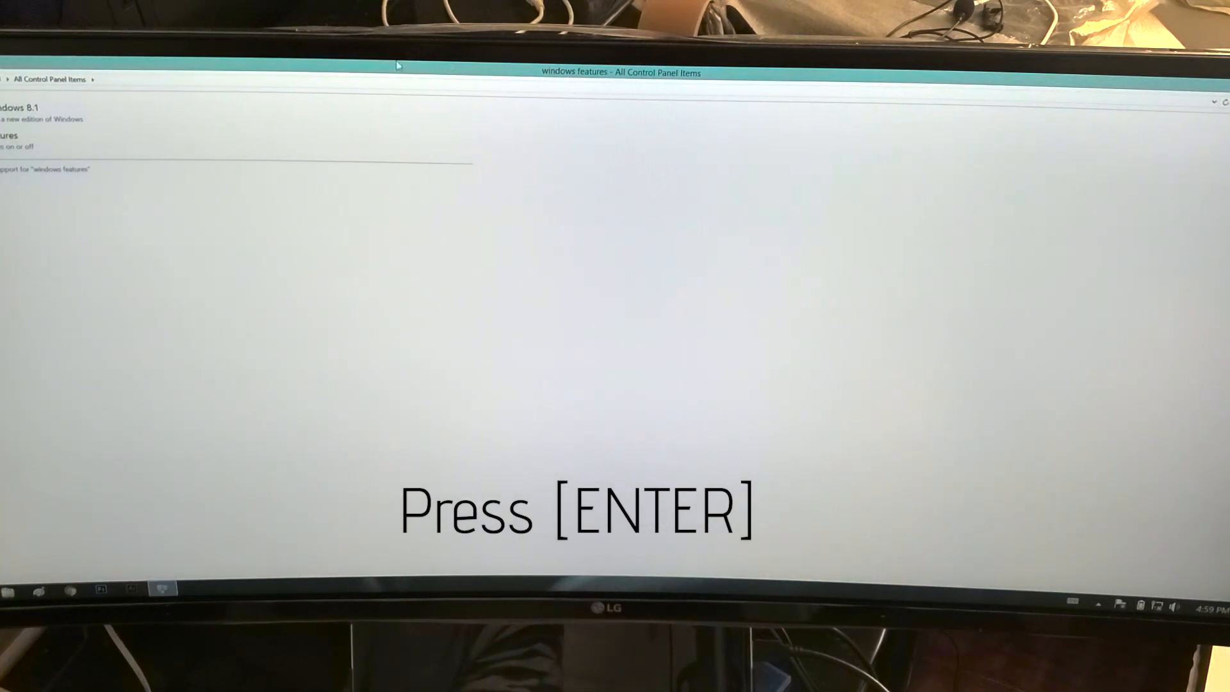
key(enter)
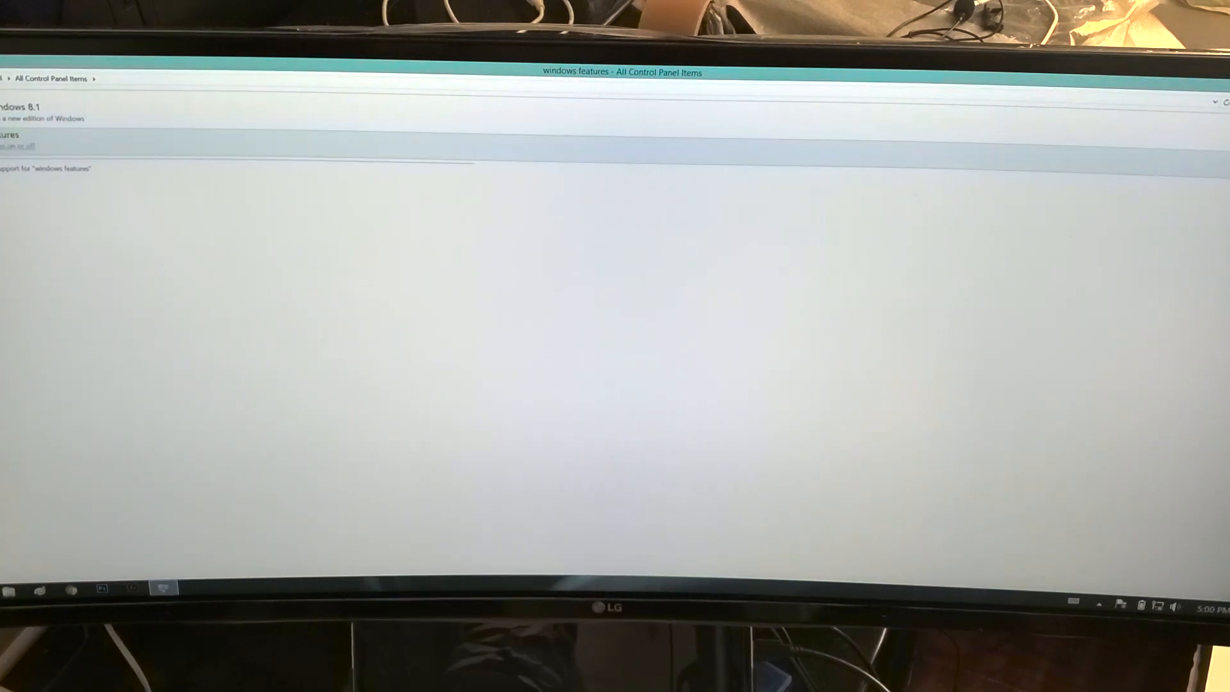
Step: Open 'Turn Windows features on or off' and expand Hyper-V to show Management Tools and Platform
click(17, 146)
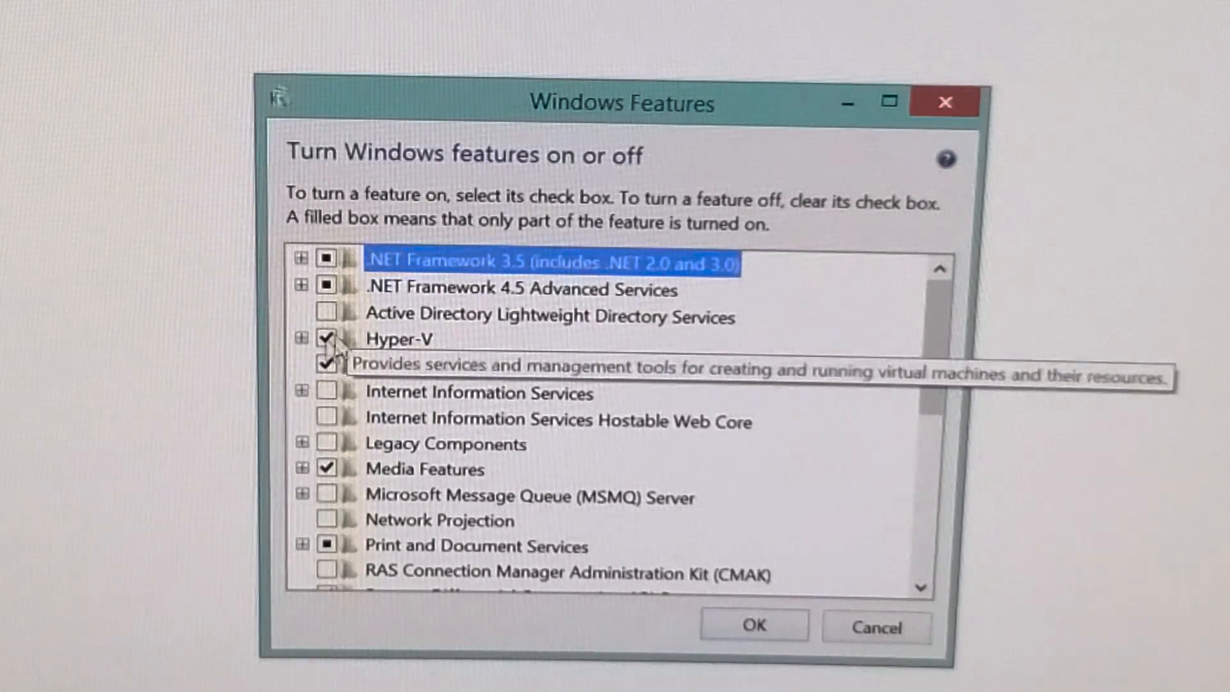
click(300, 338)
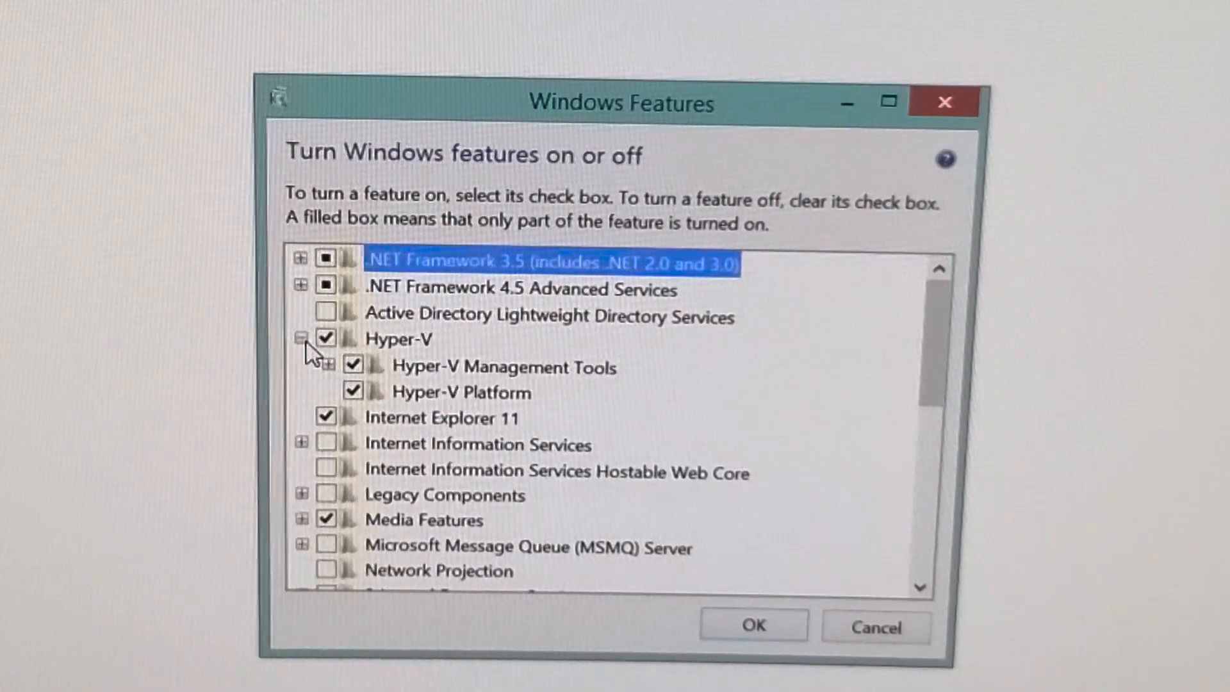
mouse_move(428, 380)
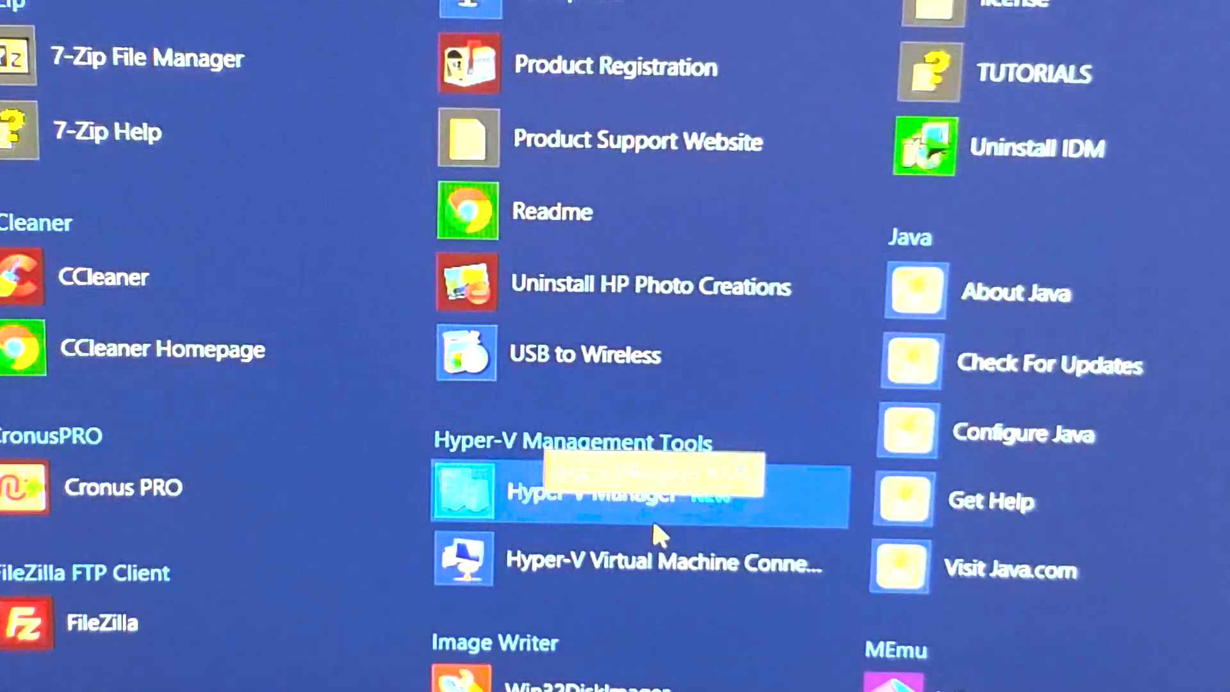
Step: Launch Hyper-V Manager from Hyper-V Management Tools in the Start apps list
click(620, 494)
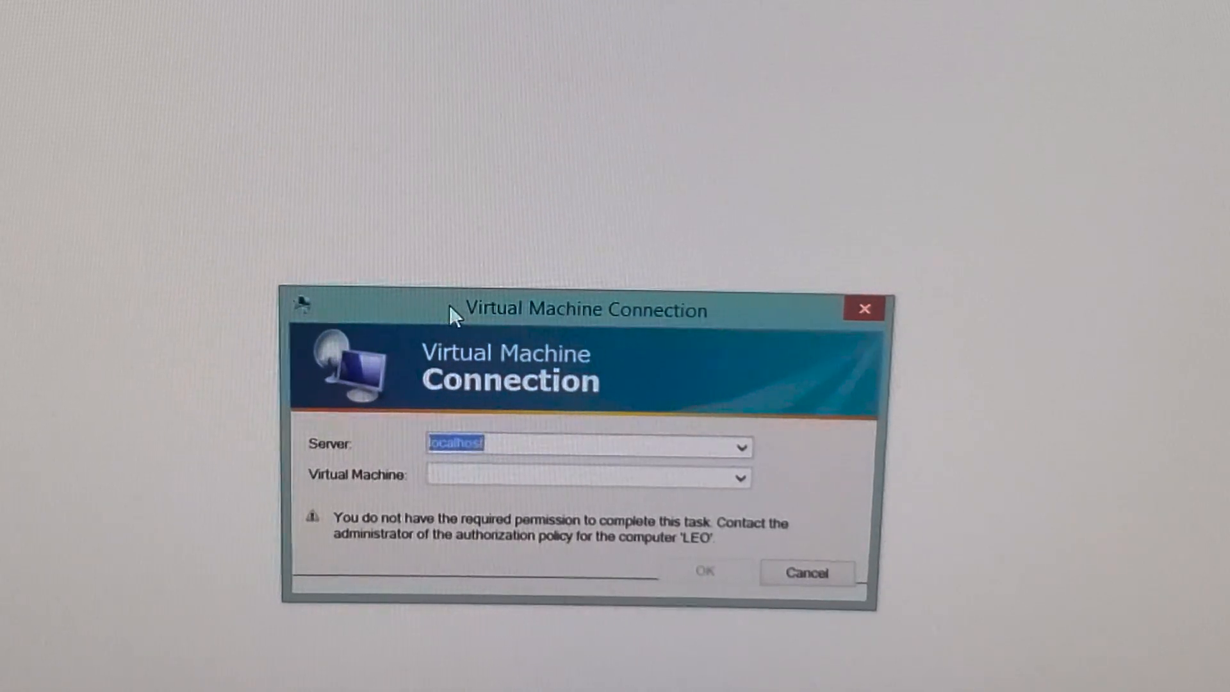
mouse_move(789, 333)
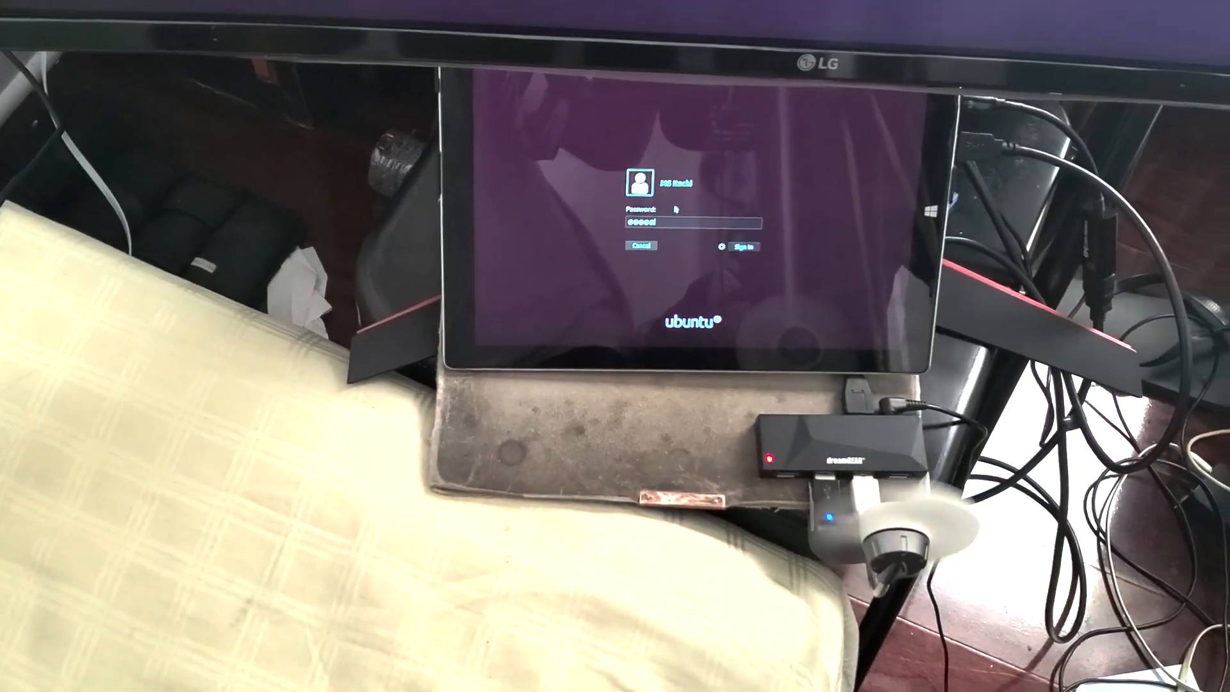
Step: Sign in to the Ubuntu account with the entered password
click(741, 246)
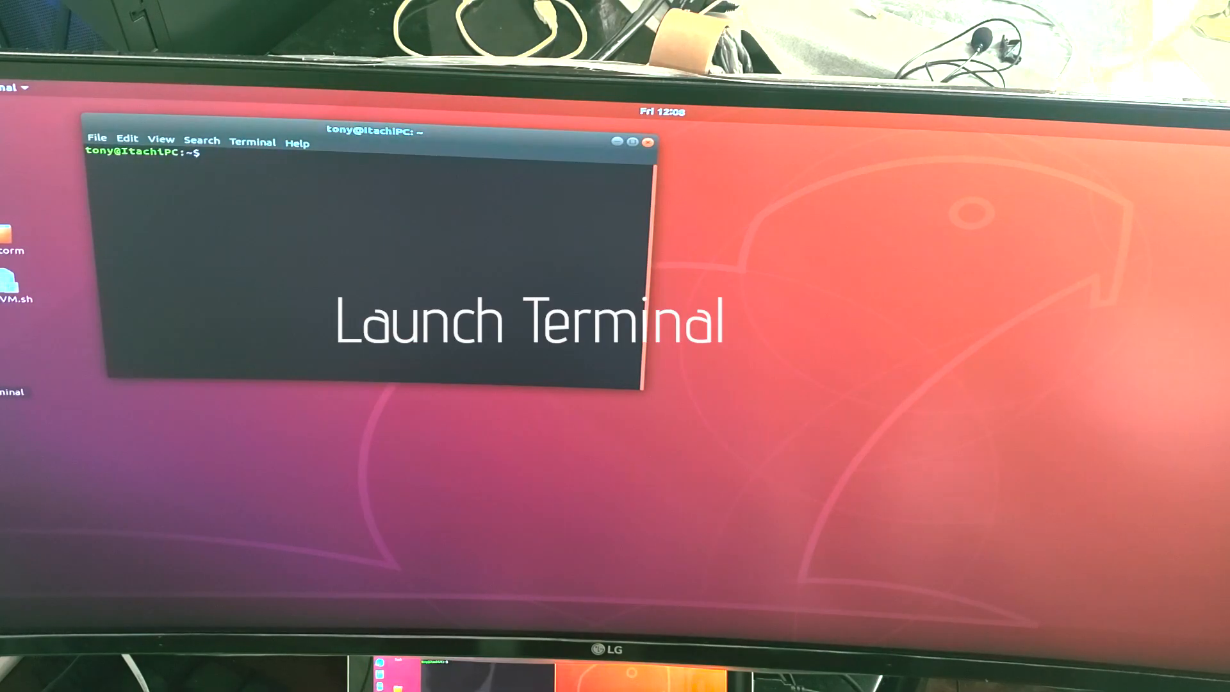
Step: Set the root password, grep dmesg for DMAR/IOMMU, install gcc-8, and open /etc/default/grub in gedit
drag(375, 132, 663, 242)
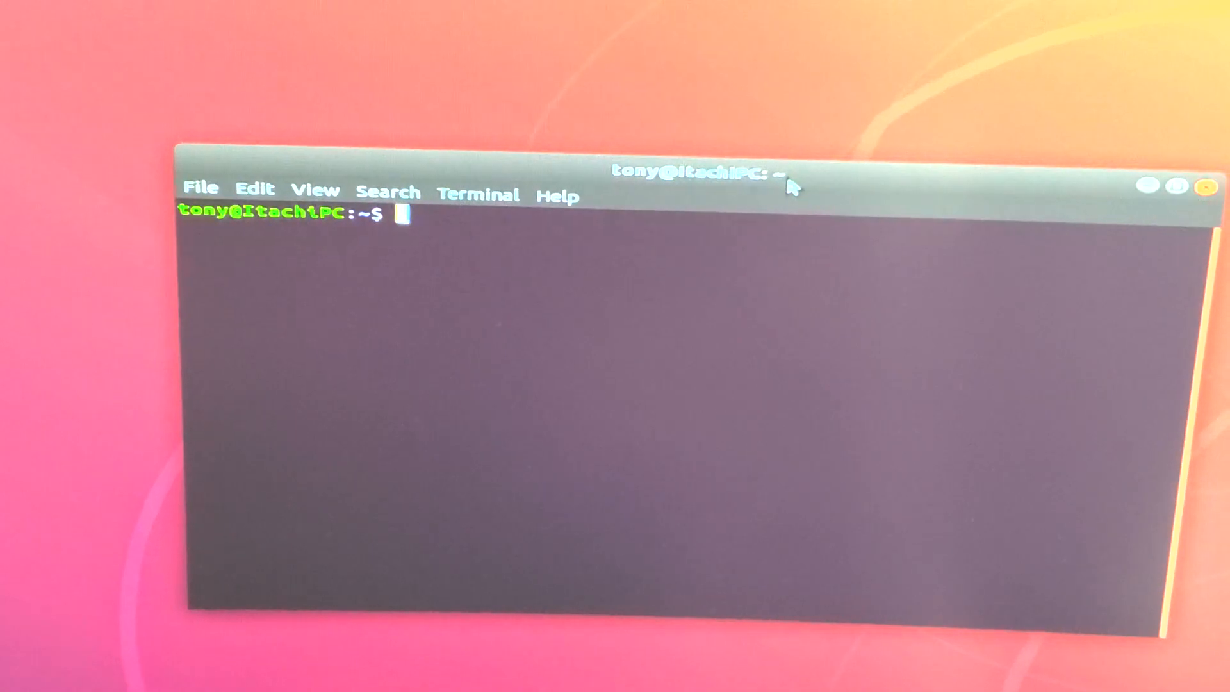
text(sudo passwd root)
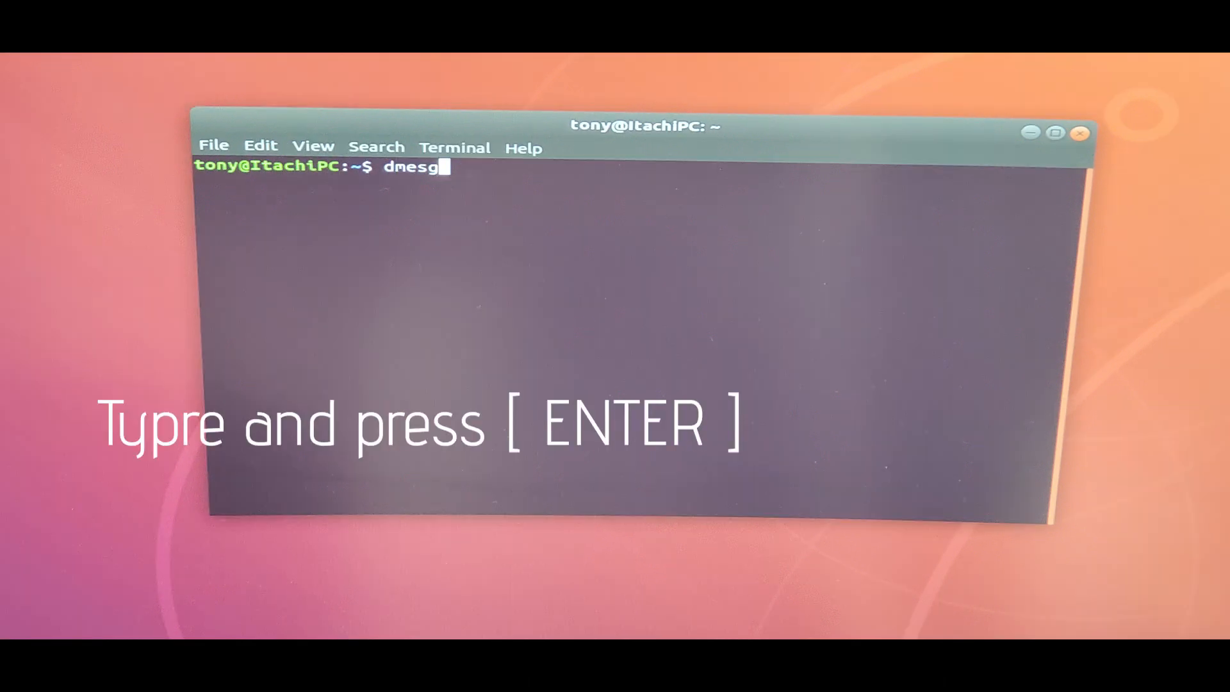
text(grep -E "DMAR|IOMMU")
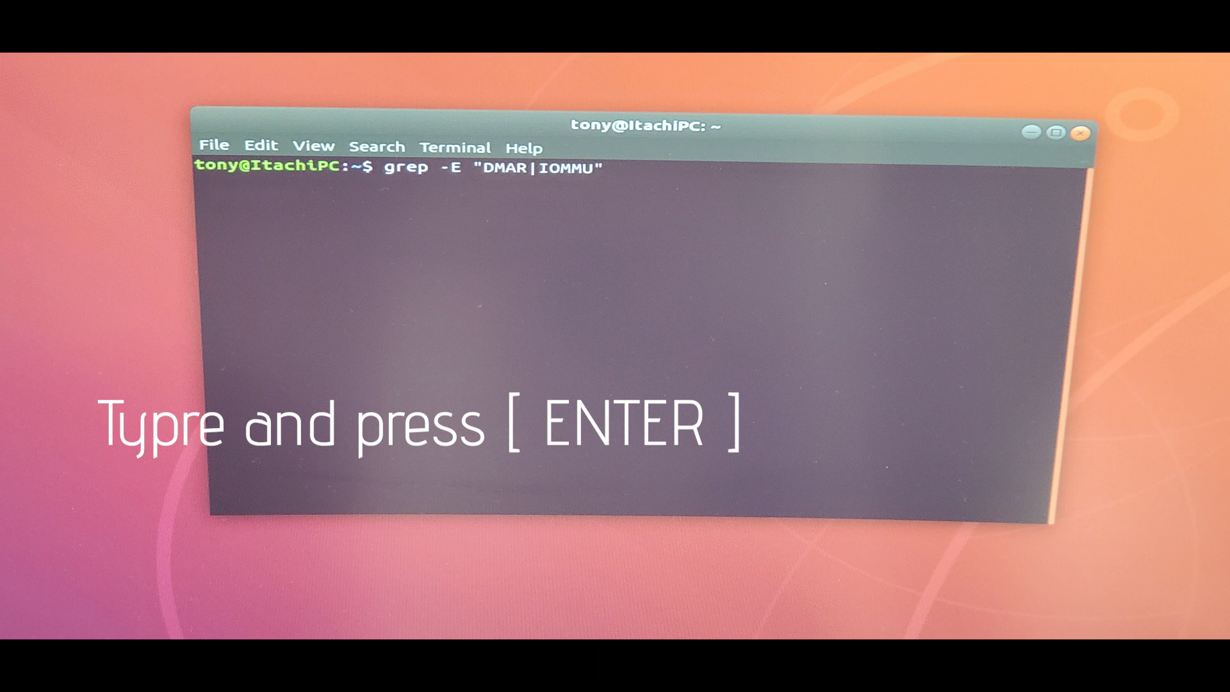
text(dmesg |)
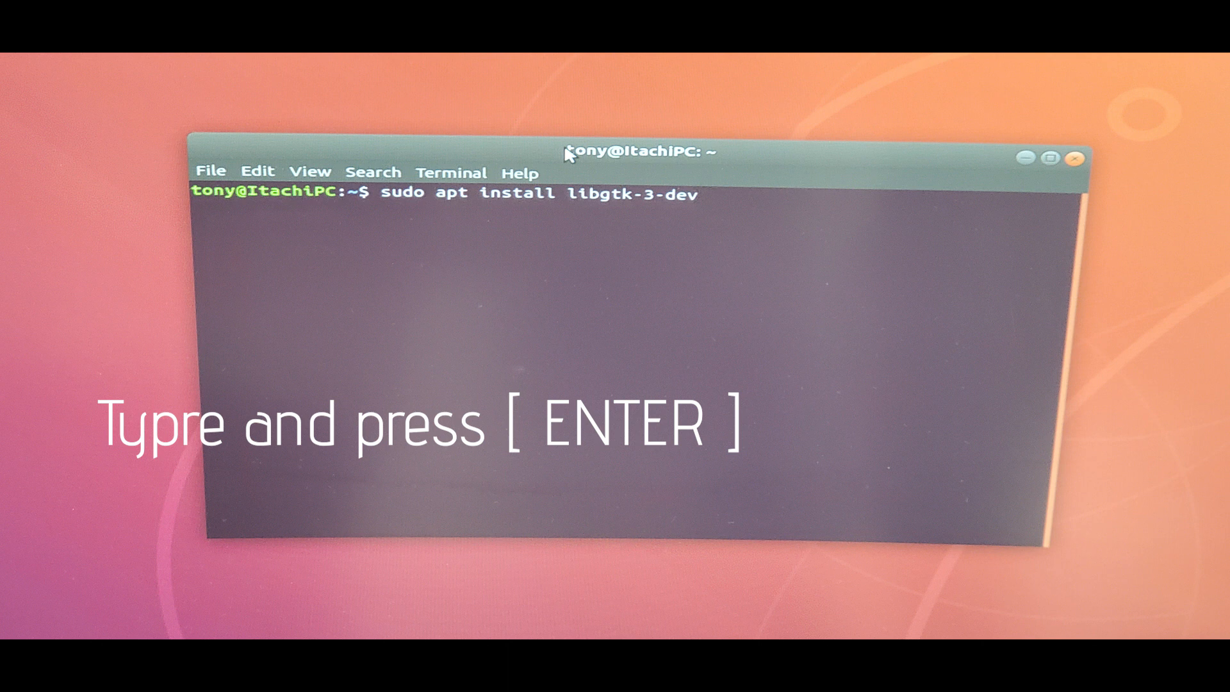
text(gcc-8)
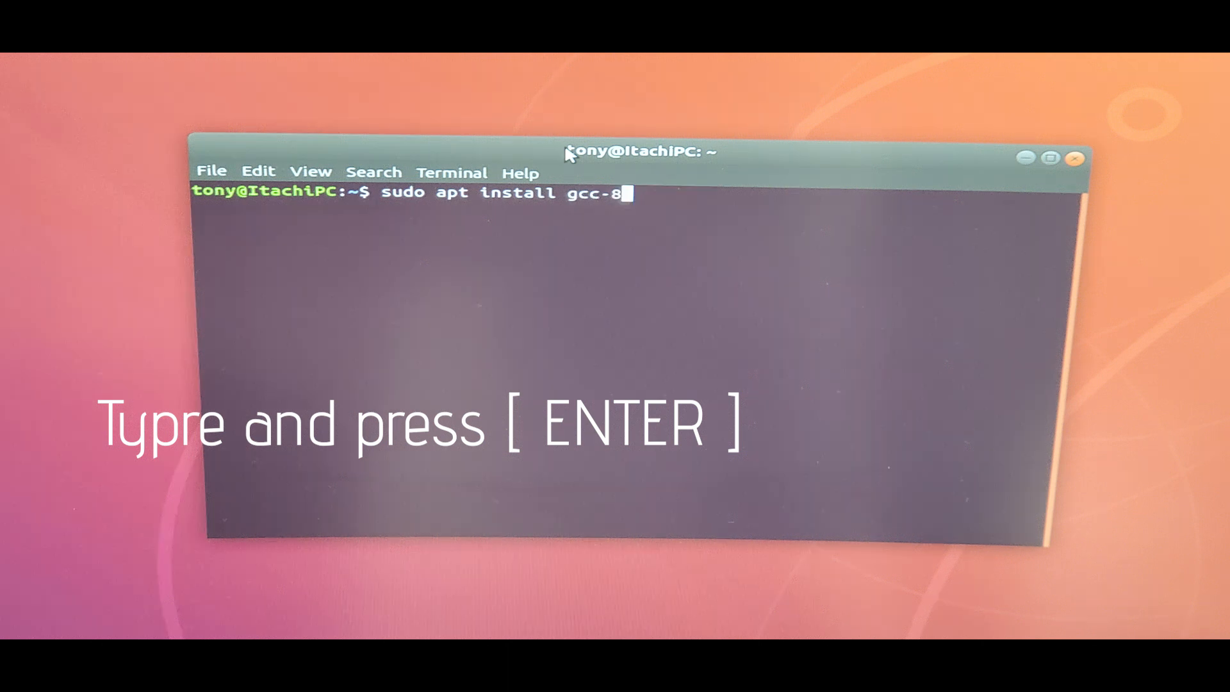
text(sudo gedit /etc/default/grub)
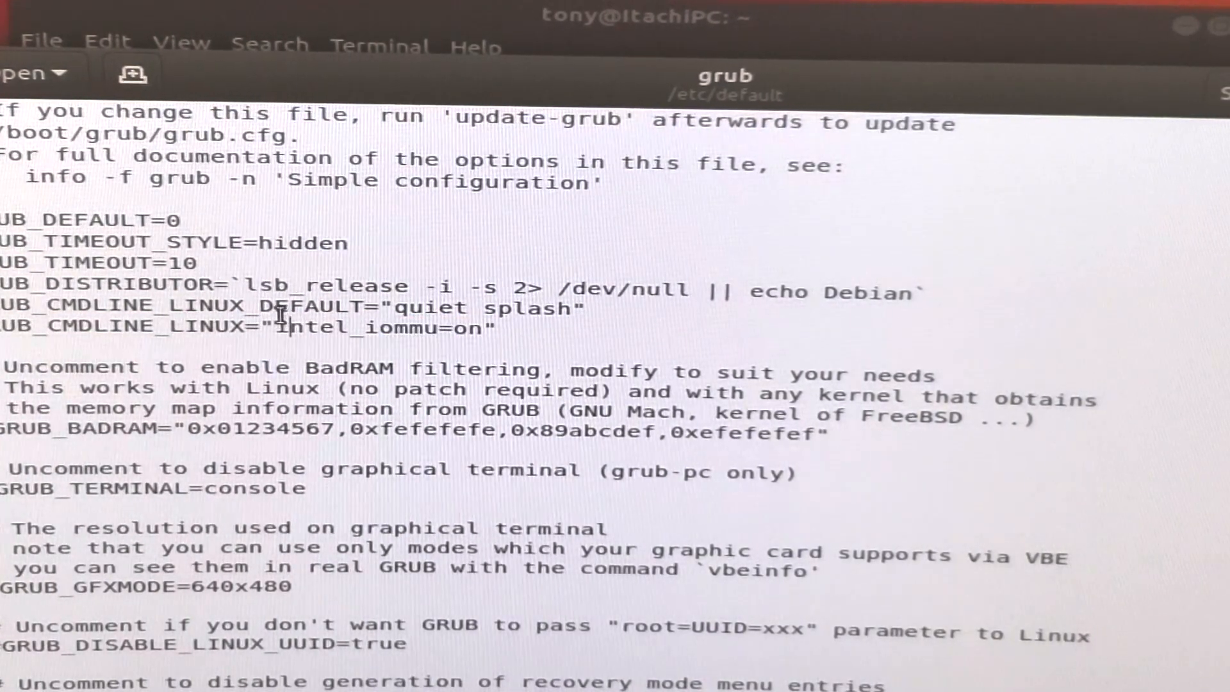
Step: Edit the GRUB_CMDLINE_LINUX line in /etc/default/grub to use intel_iommu=on
double_click(306, 307)
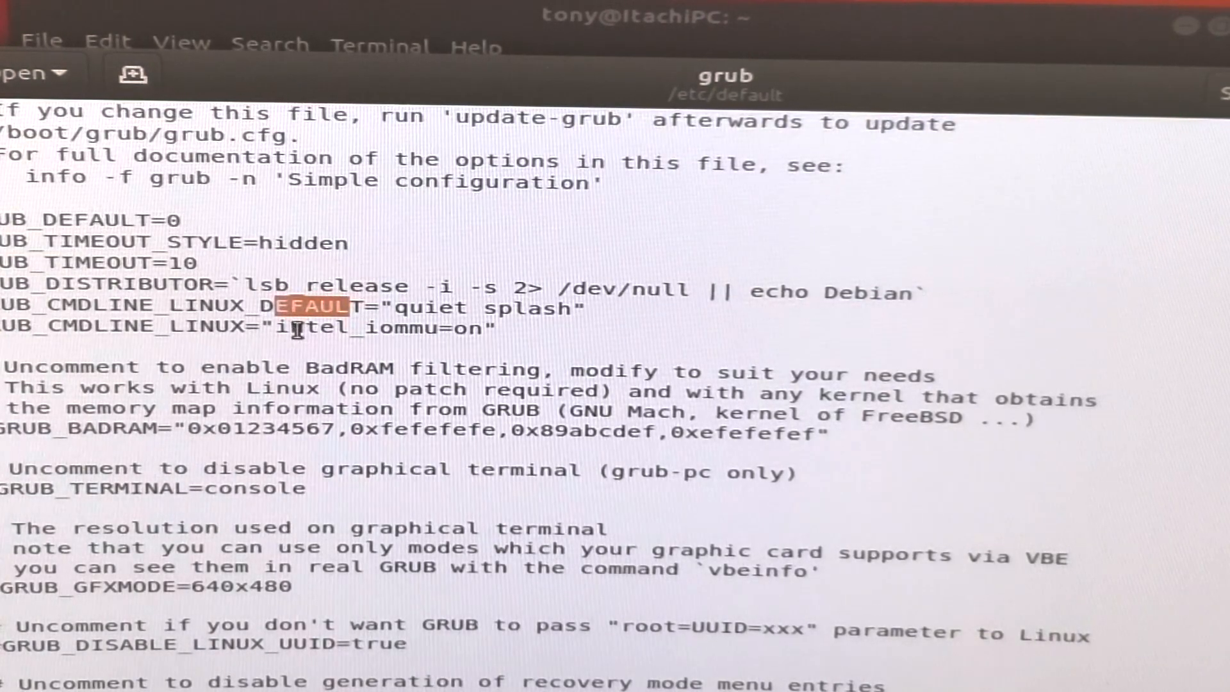
double_click(338, 327)
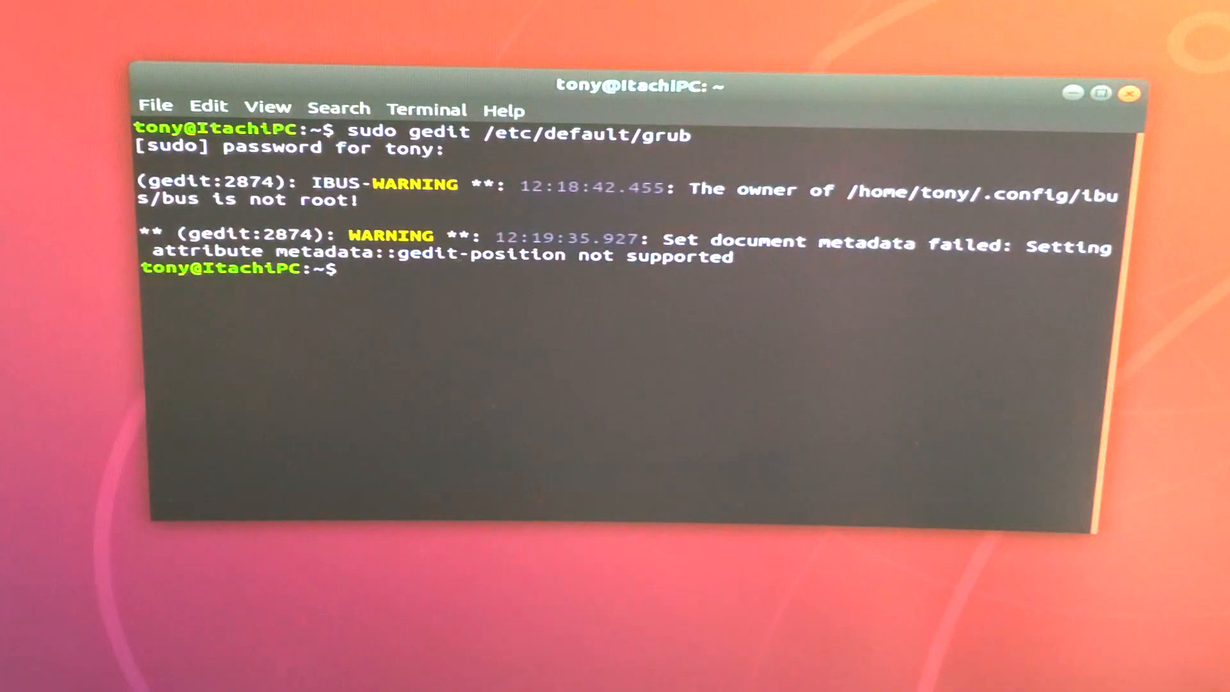
Step: Regenerate the GRUB configuration with sudo update-grub and reboot the machine
text(sudo update-grub)
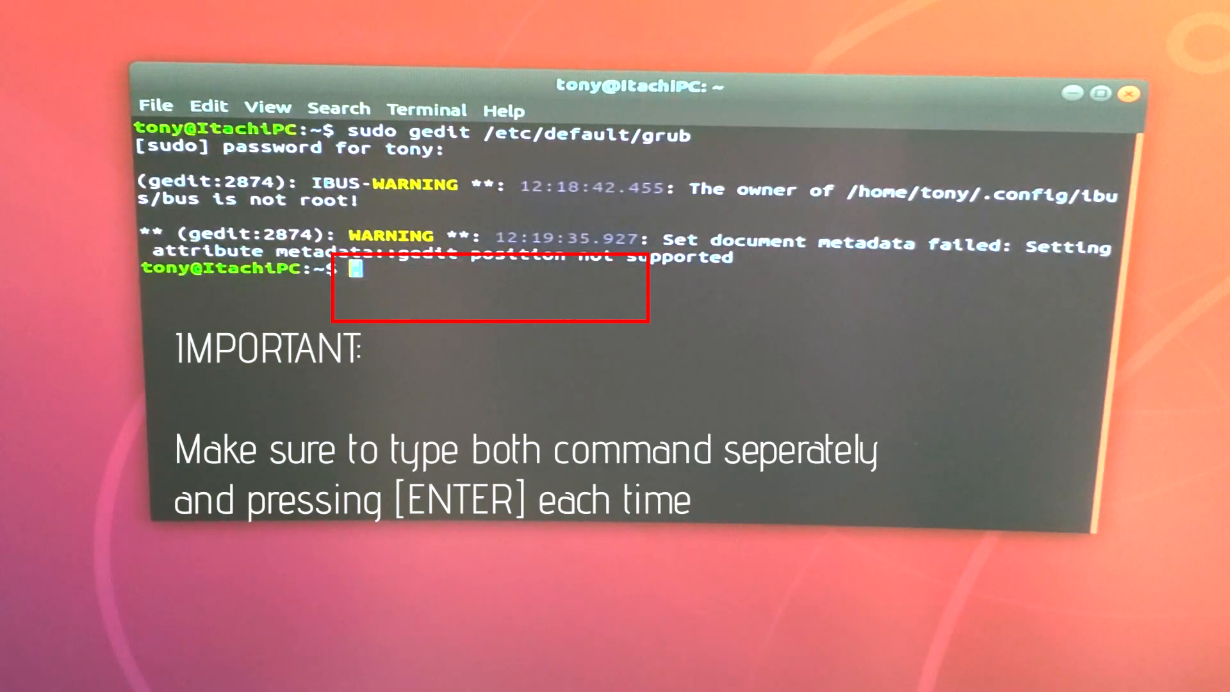
text(rebo)
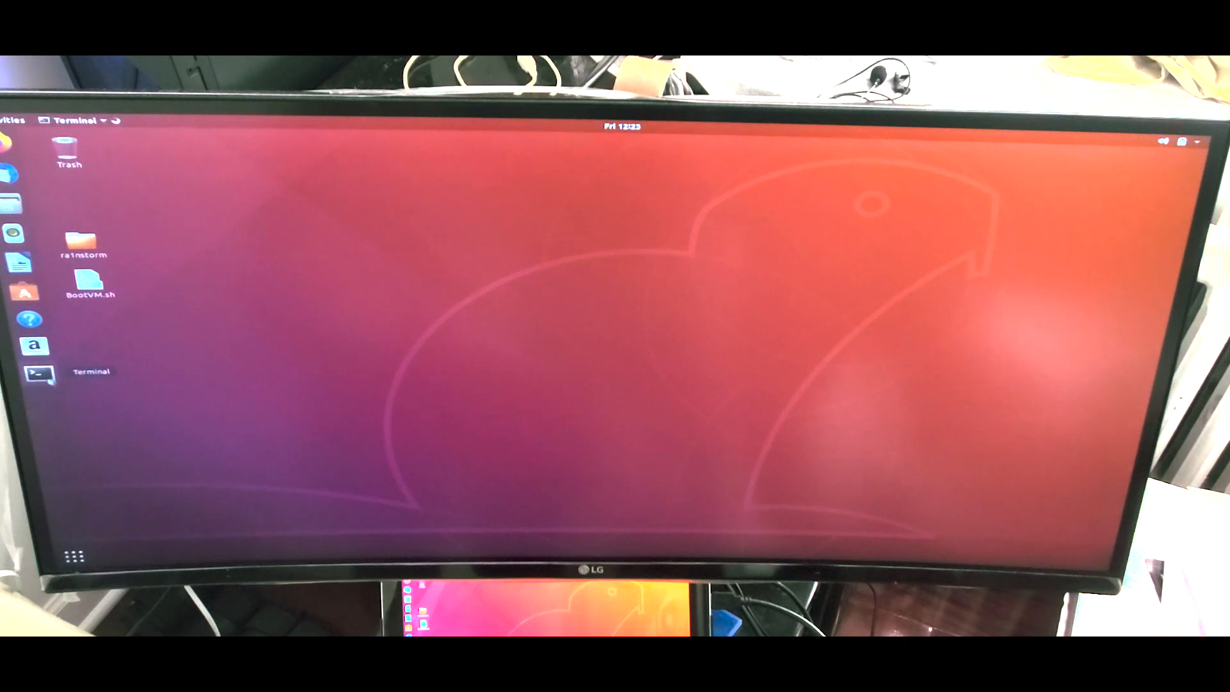
Step: Start a root shell with sudo bash to launch BootVM.sh
text(sudo bash)
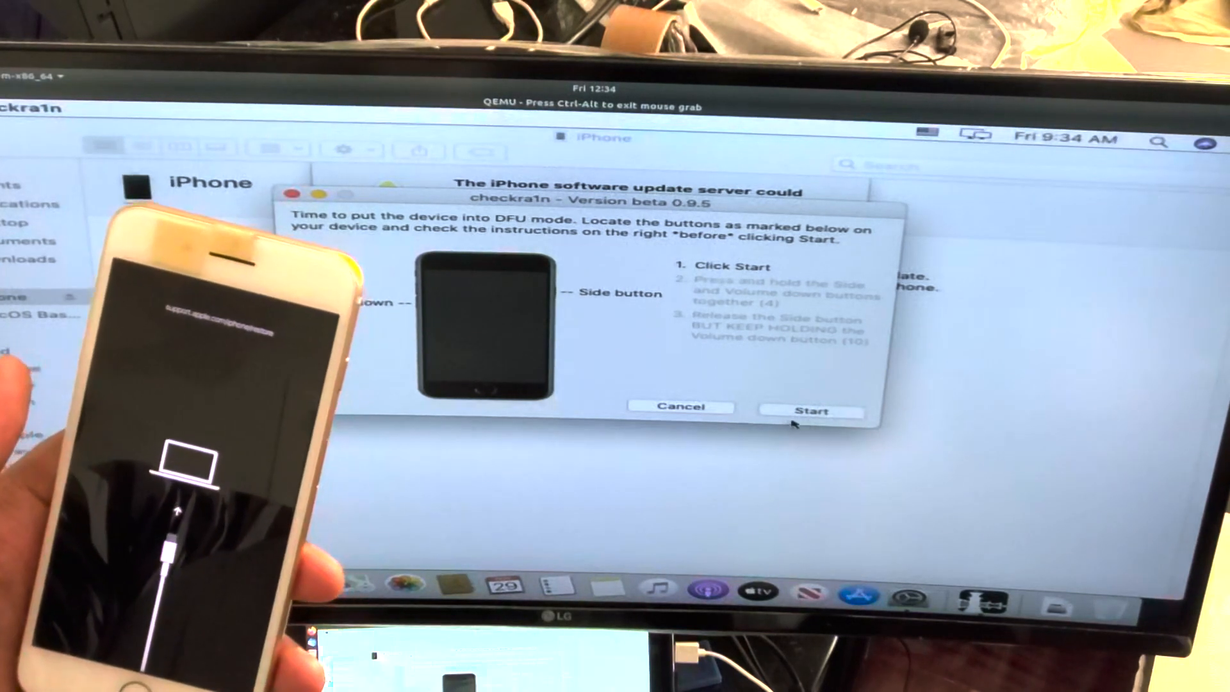
Step: Run checkra1n's DFU countdown through the Side and Volume-down button-hold steps
click(811, 411)
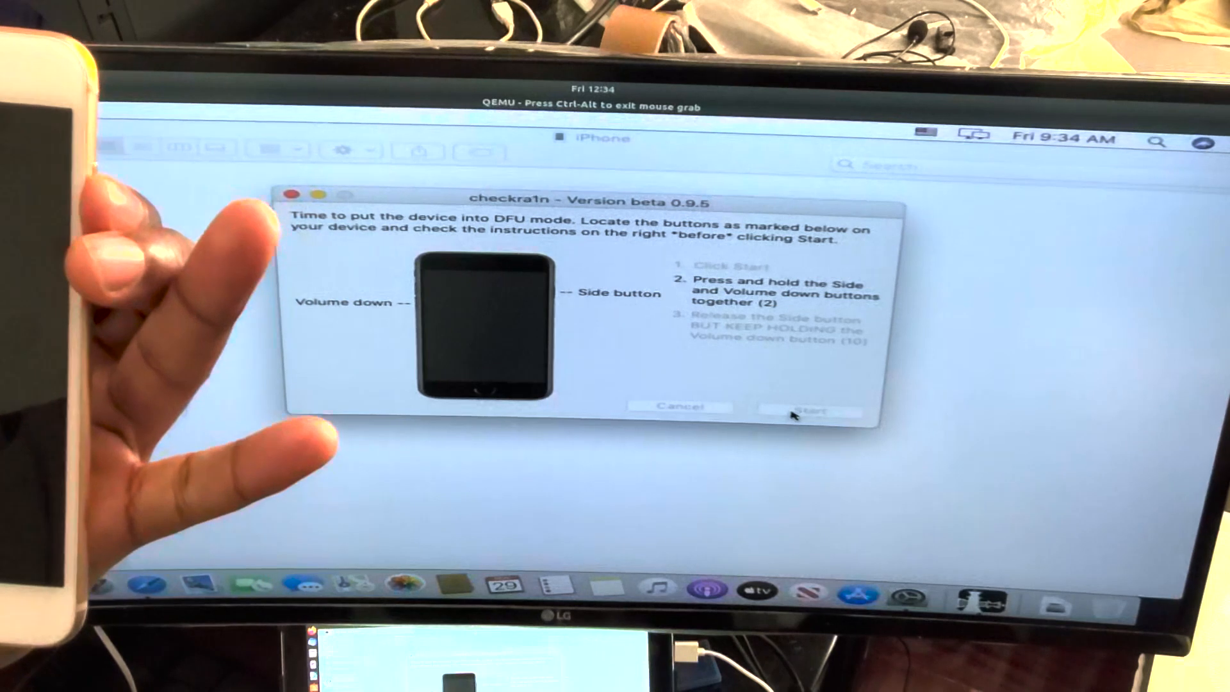
click(809, 411)
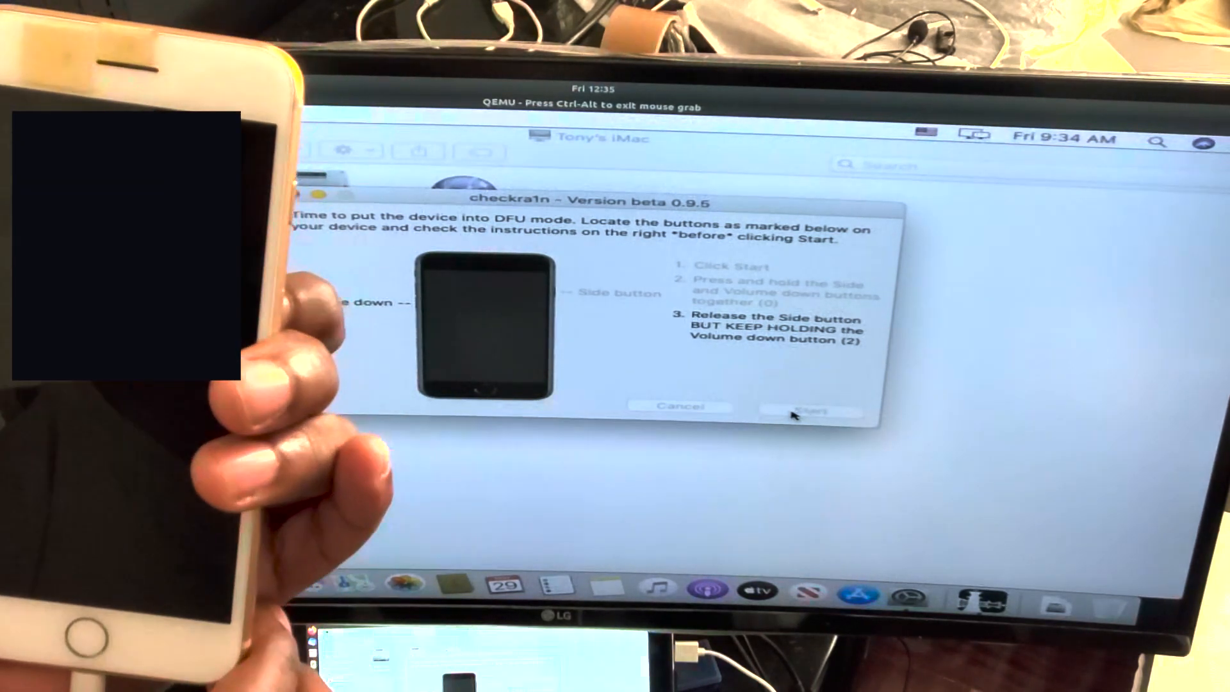
click(815, 408)
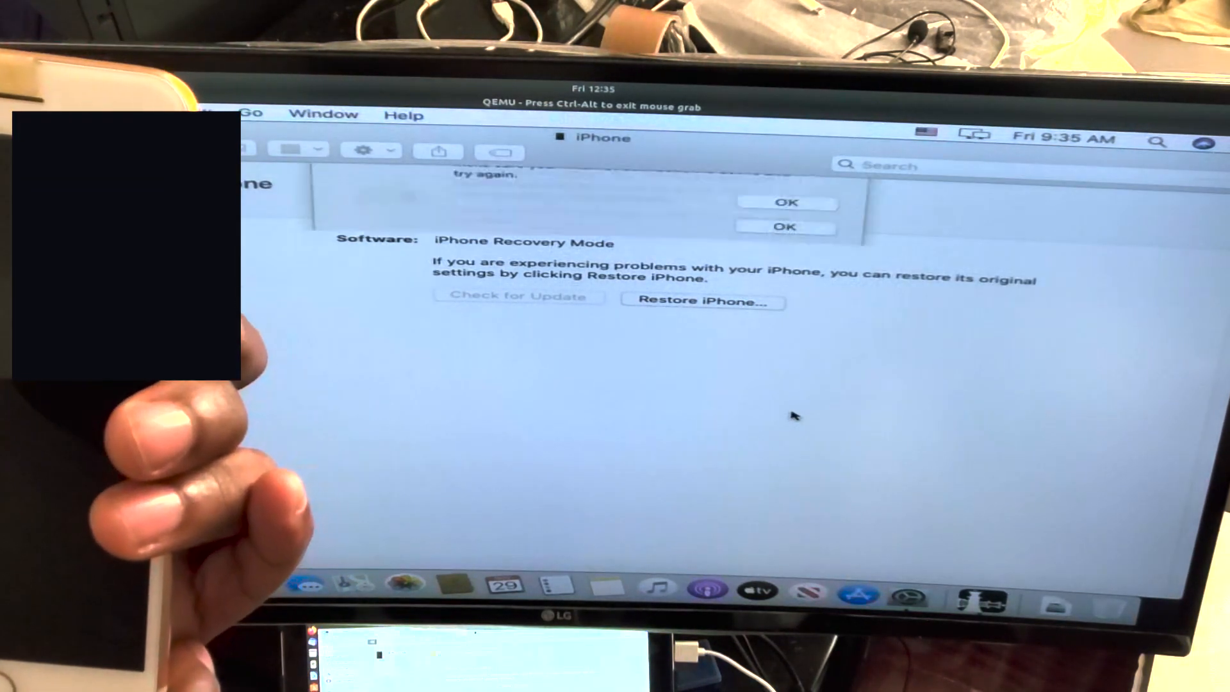